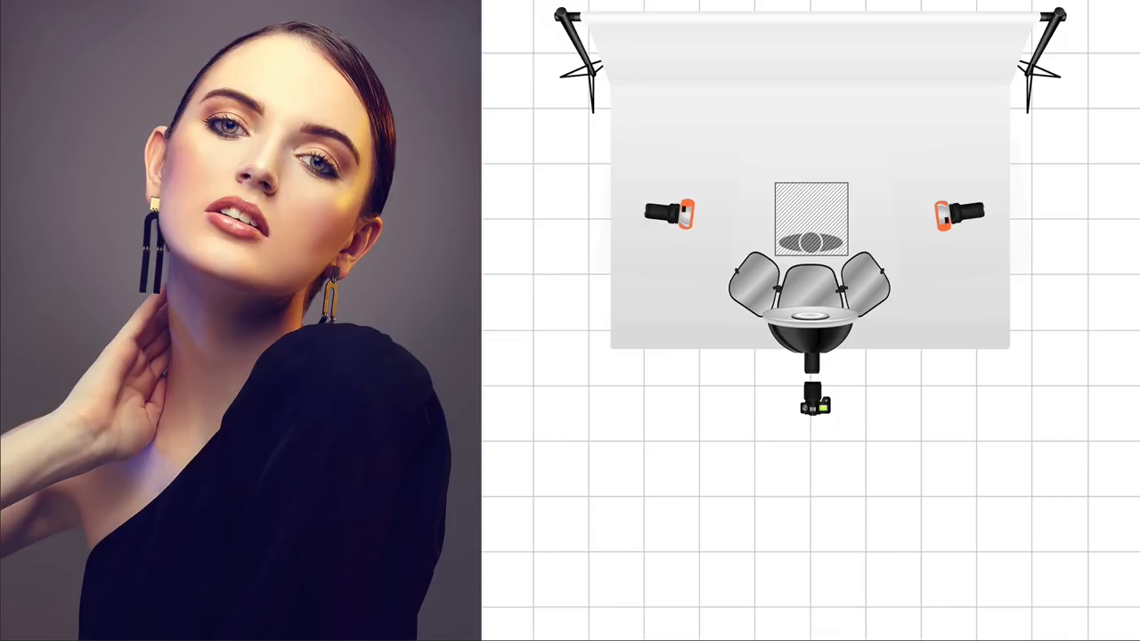
pyautogui.moveTo(1111, 187)
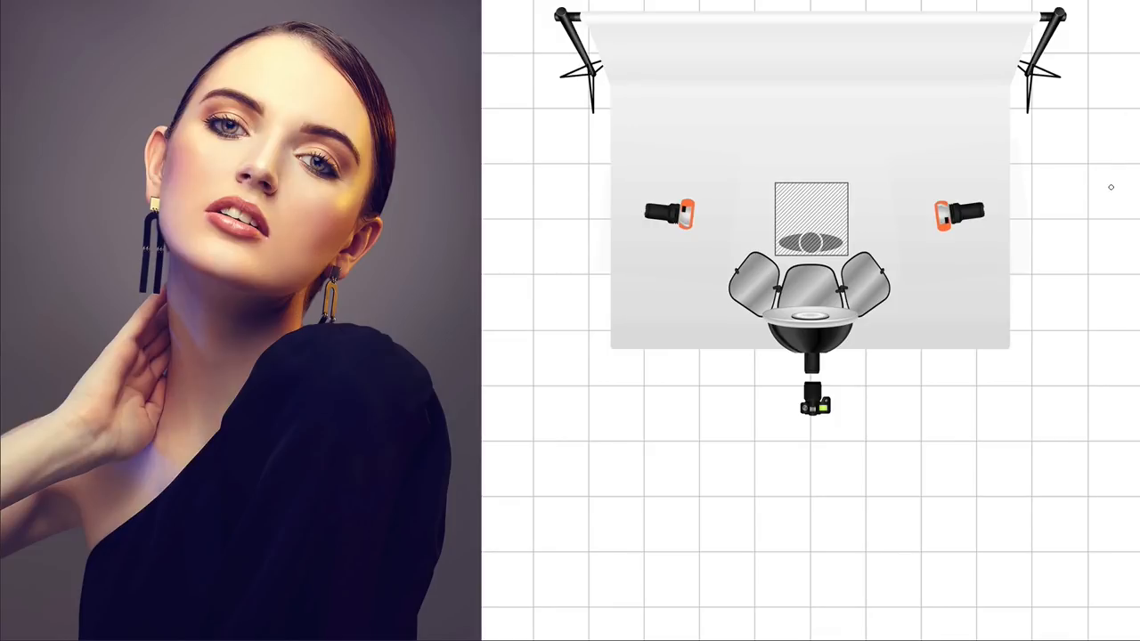
pyautogui.moveTo(1104, 209)
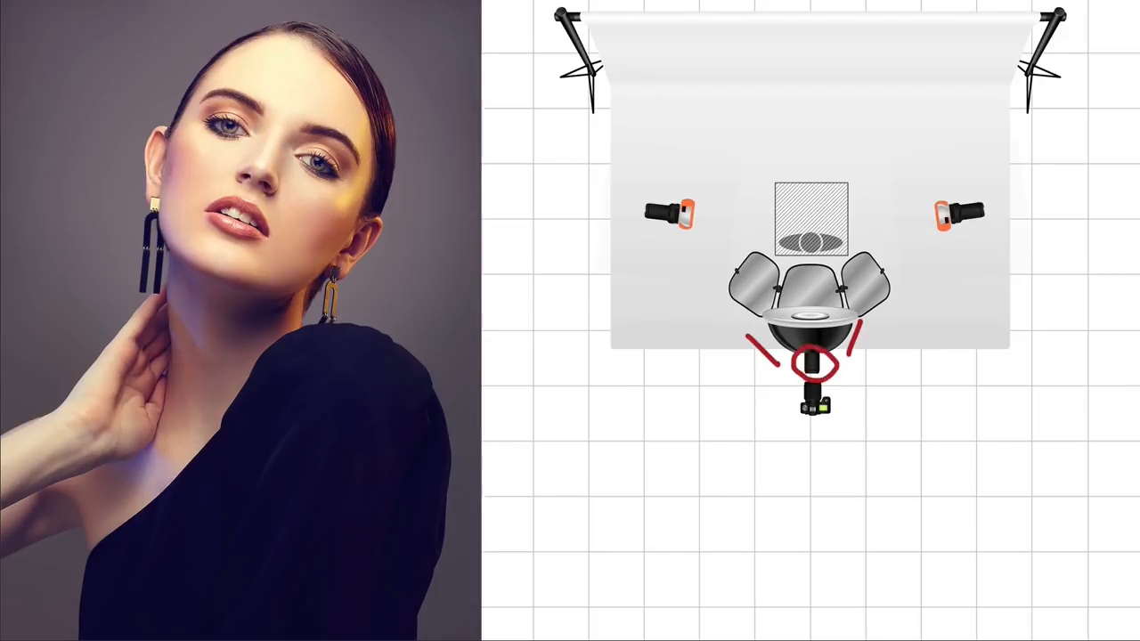
pyautogui.moveTo(853, 363)
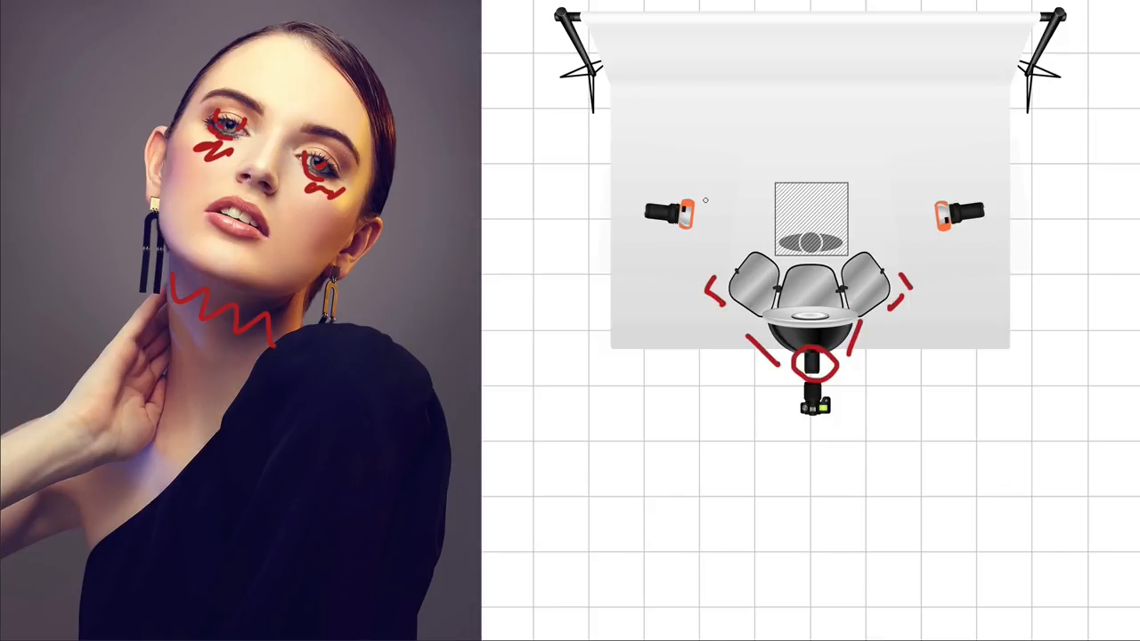
pyautogui.moveTo(996, 351)
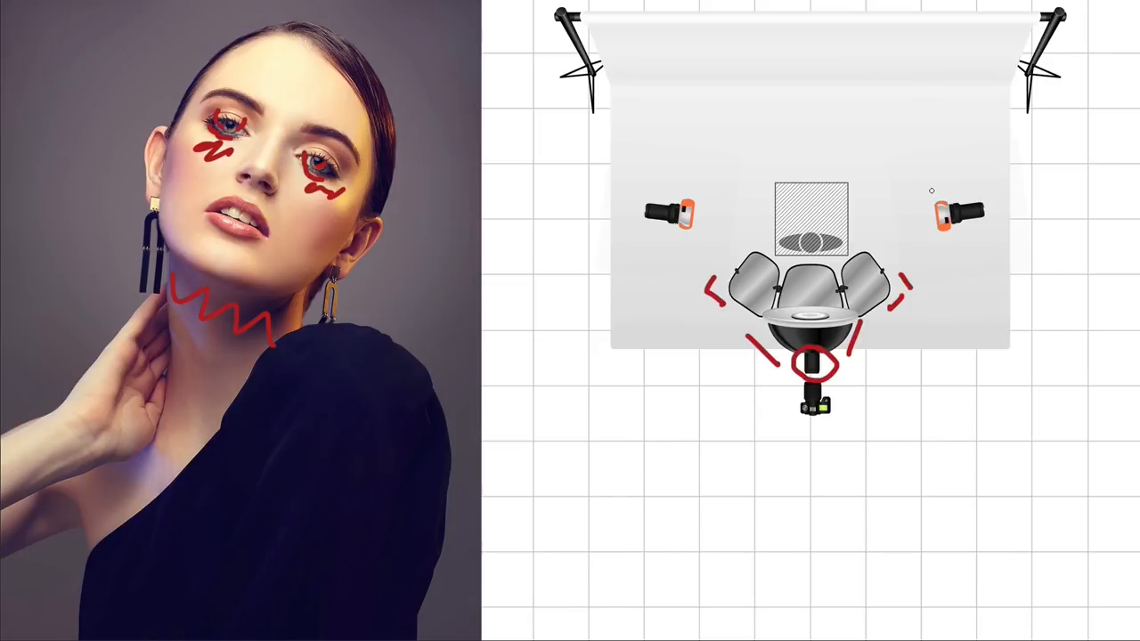
pyautogui.click(949, 216)
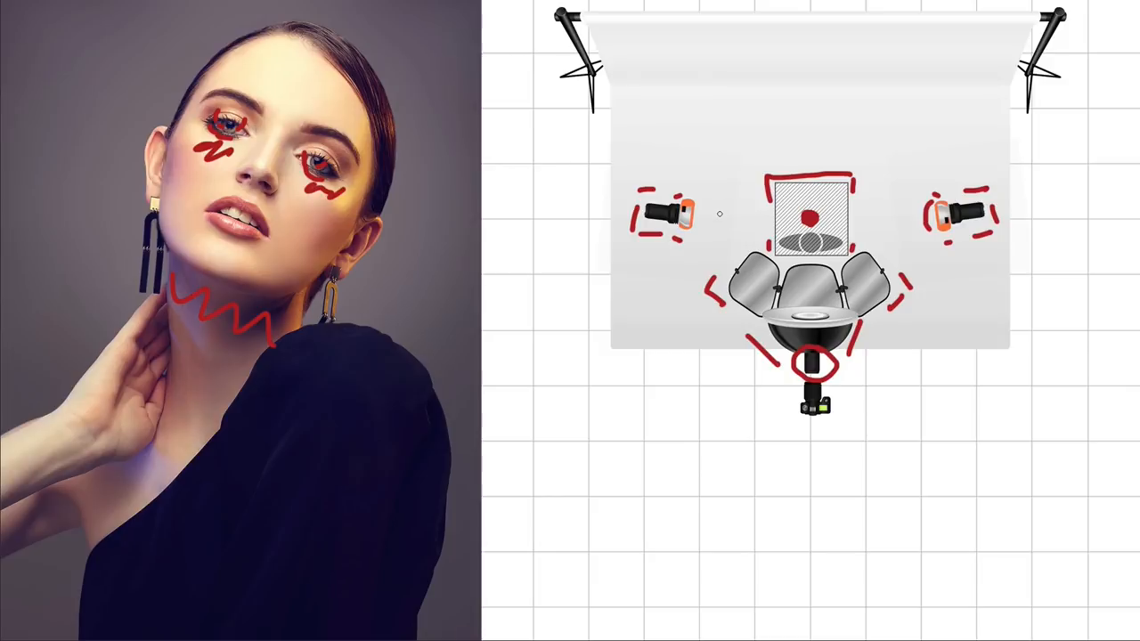
pyautogui.moveTo(913, 187)
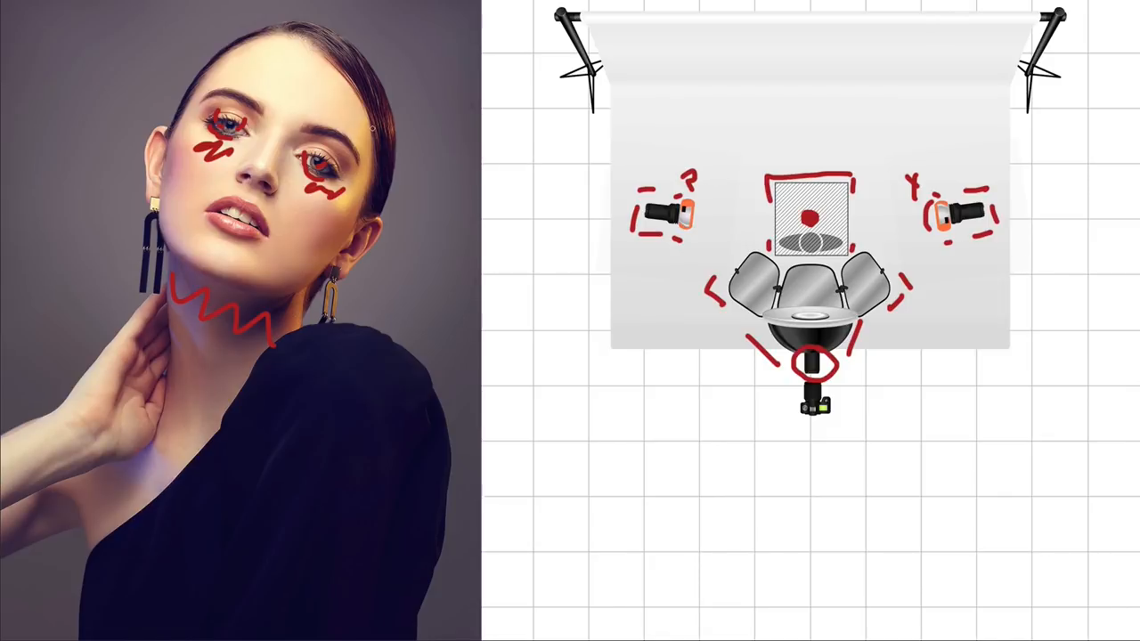
pyautogui.moveTo(373, 129); pyautogui.dragTo(367, 209)
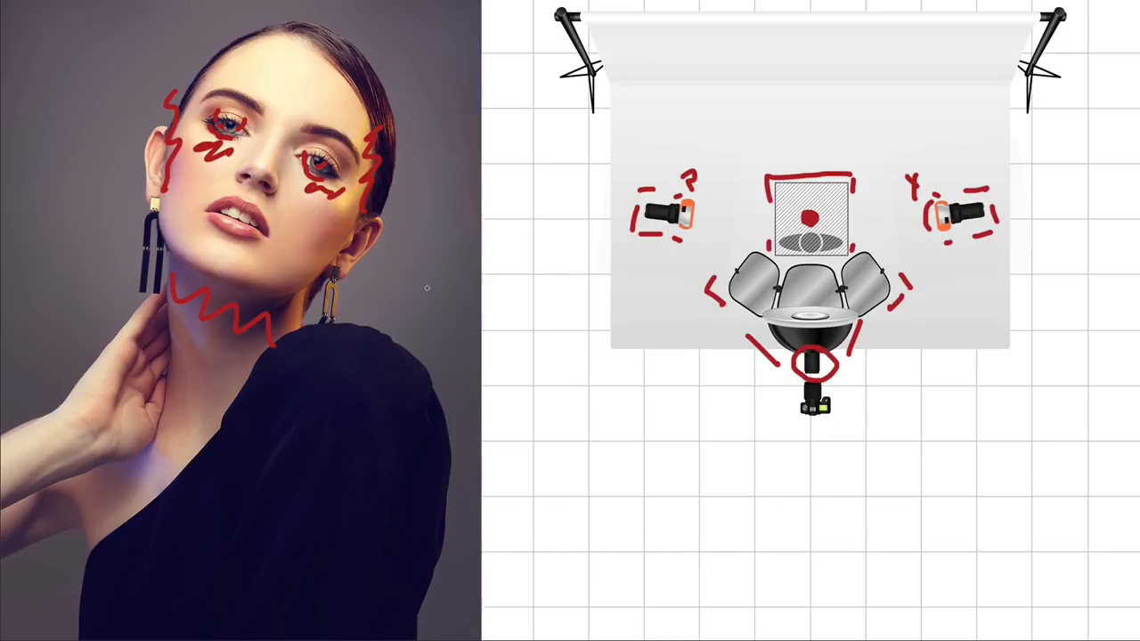
pyautogui.moveTo(403, 306)
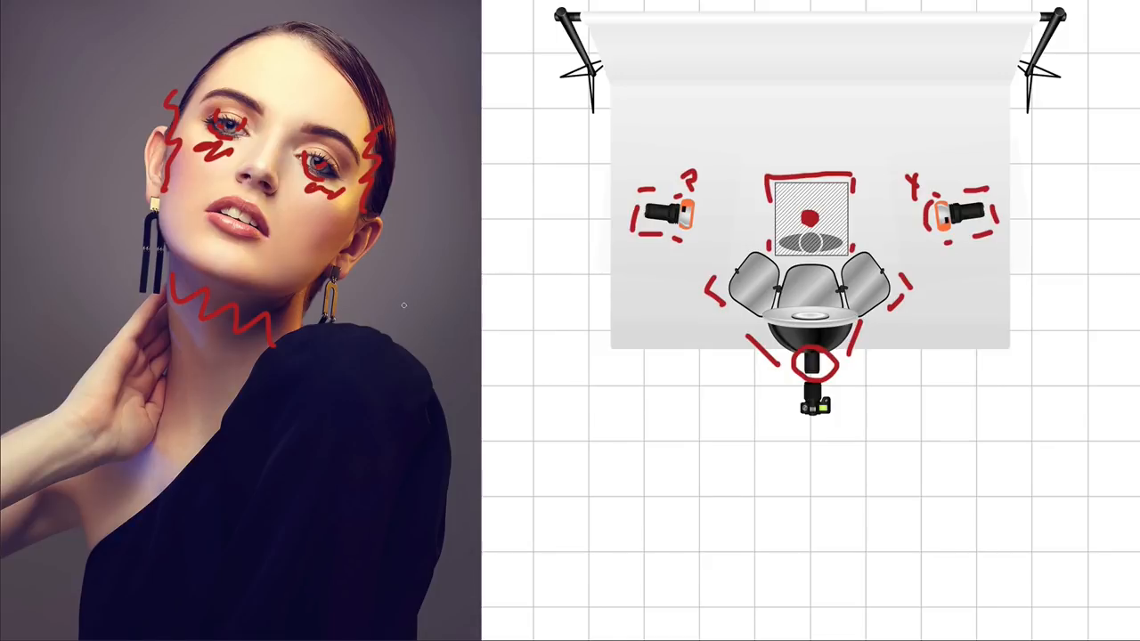
pyautogui.moveTo(412, 300)
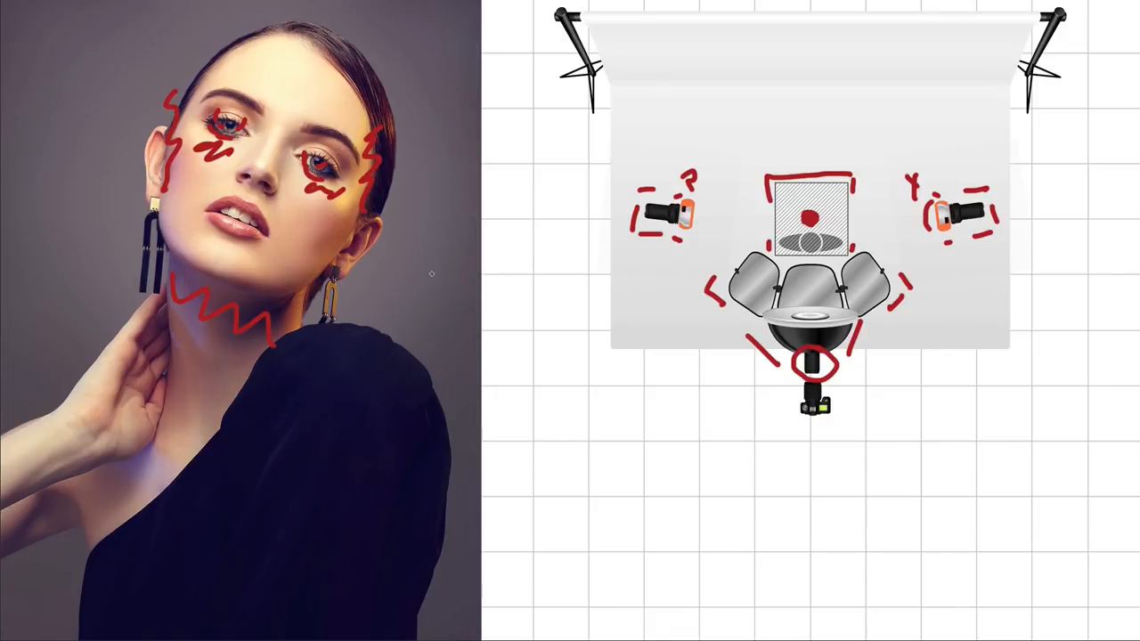
pyautogui.moveTo(451, 270)
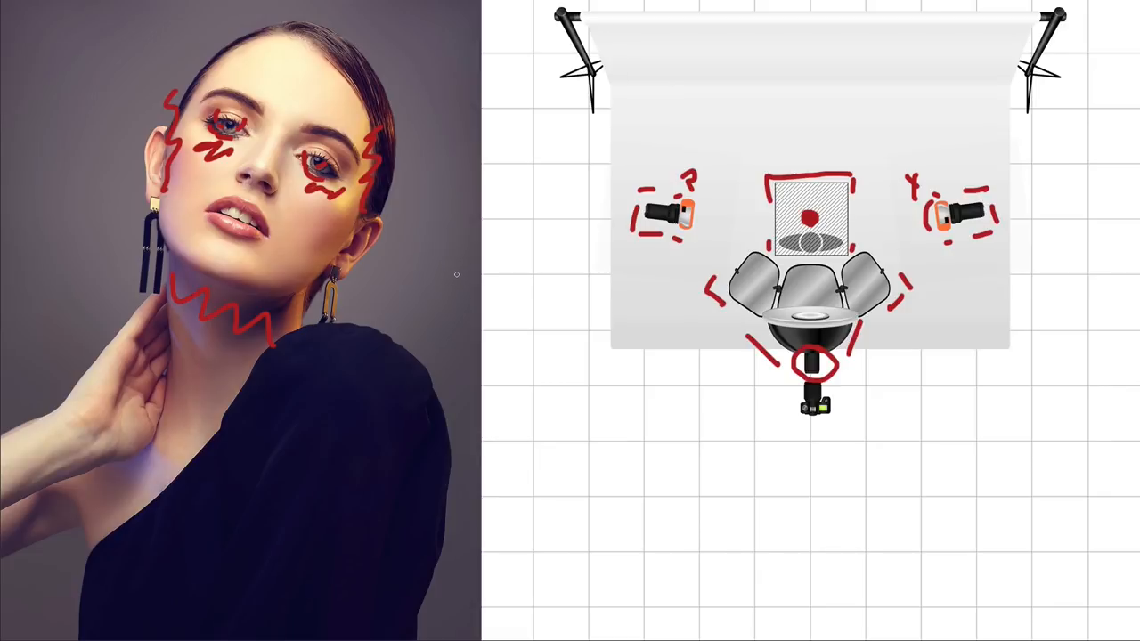
pyautogui.moveTo(432, 269)
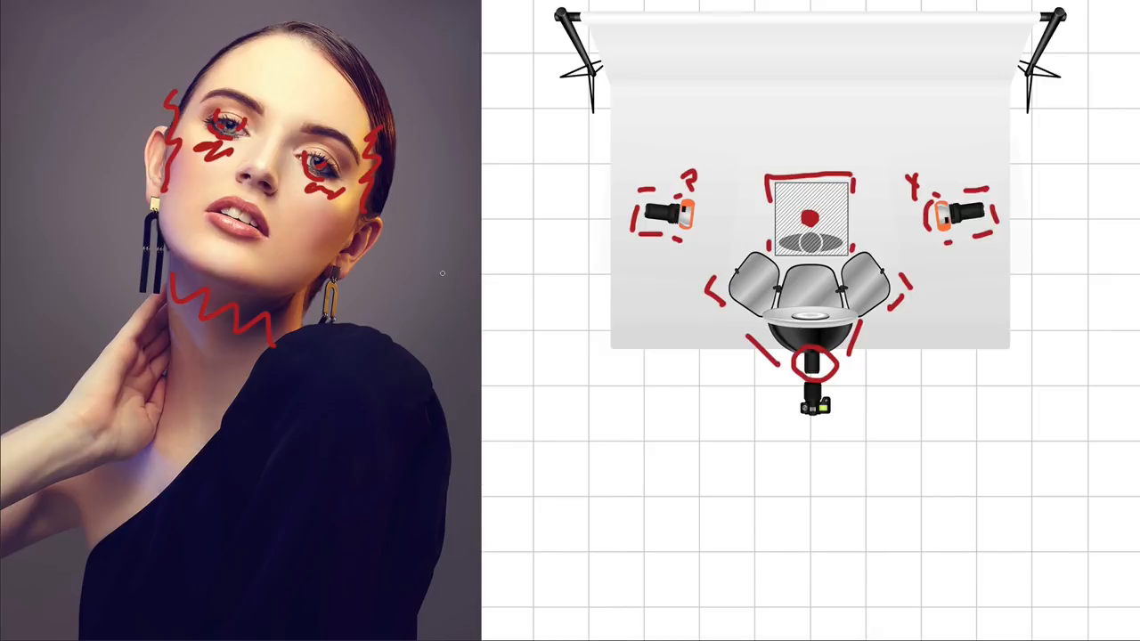
pyautogui.moveTo(449, 274)
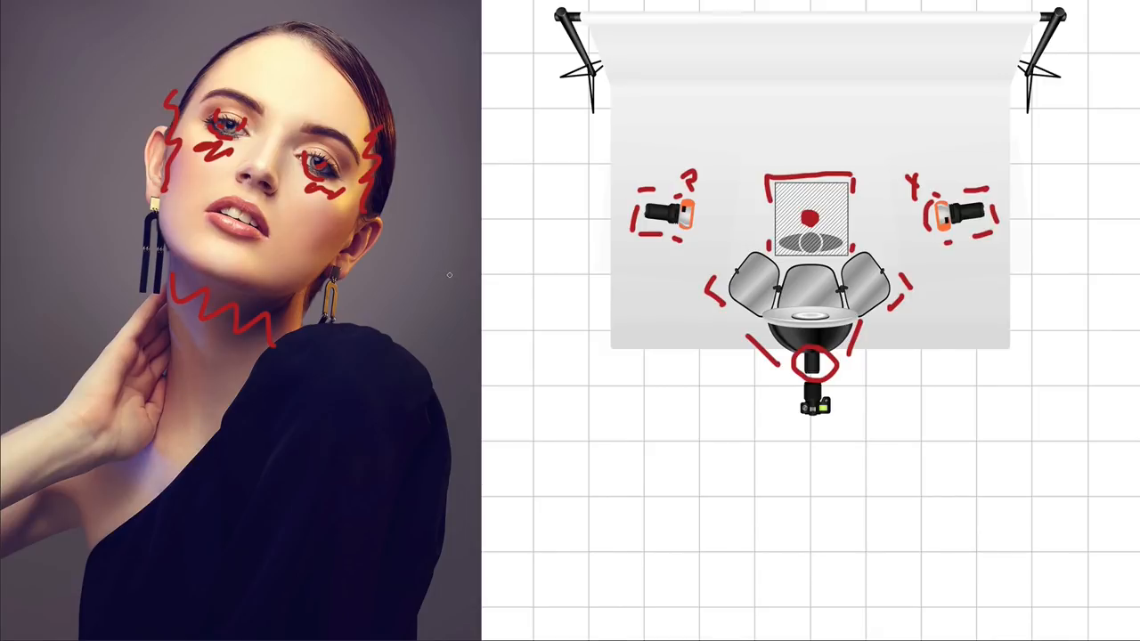
pyautogui.moveTo(454, 273)
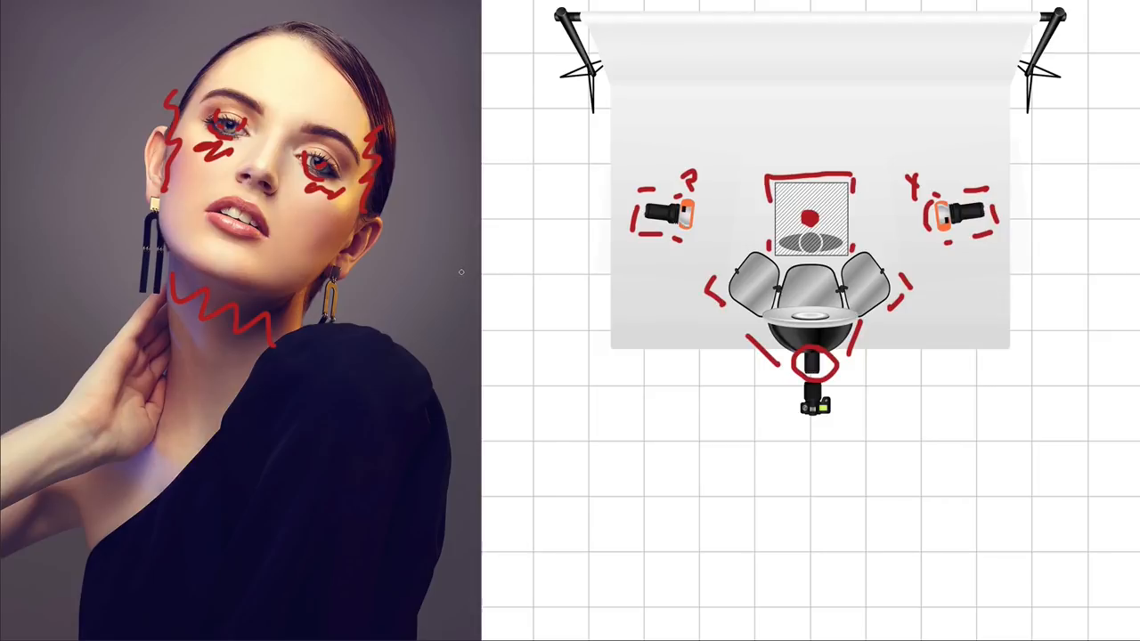
pyautogui.moveTo(450, 277)
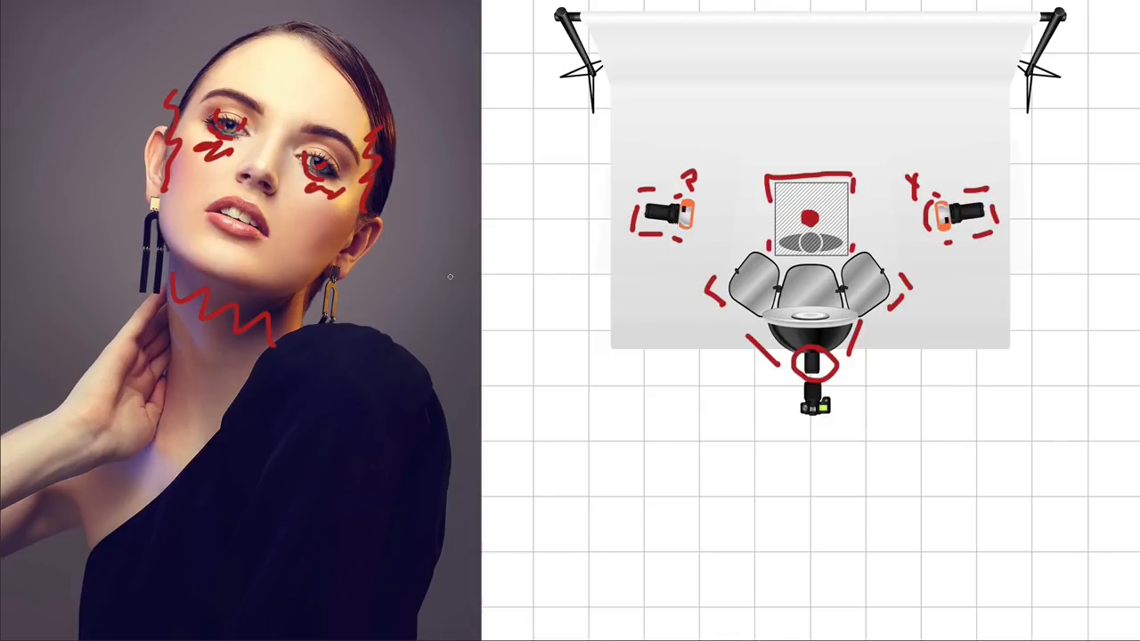
pyautogui.moveTo(448, 281)
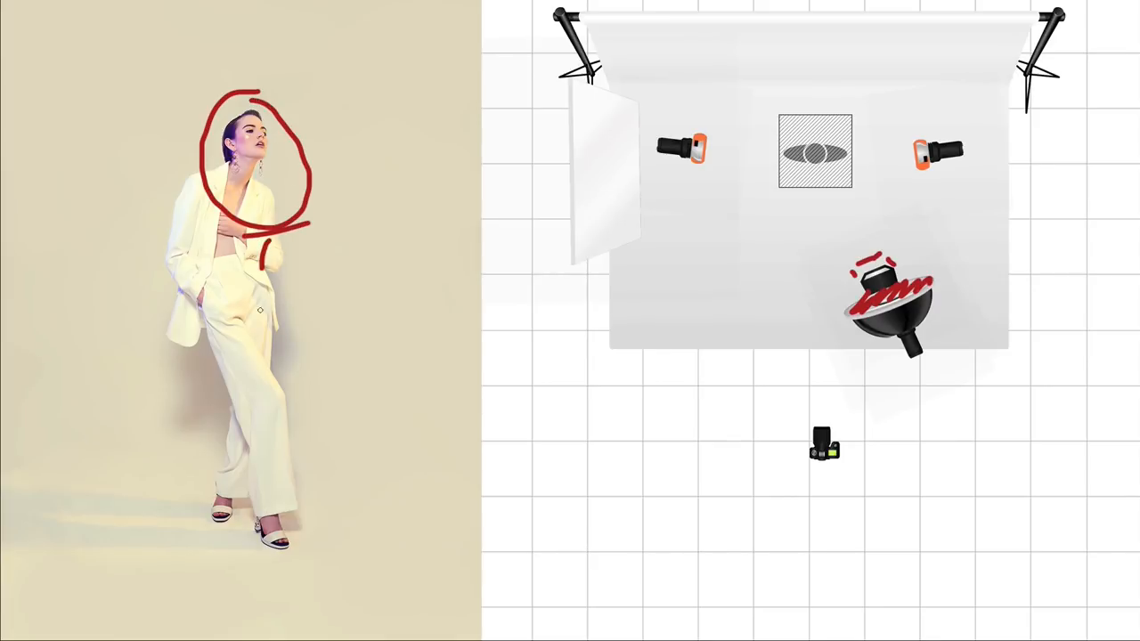
# - Draw a red ticked line down the model's body and a light-path line toward the reflector
pyautogui.moveTo(258, 277); pyautogui.dragTo(285, 508)
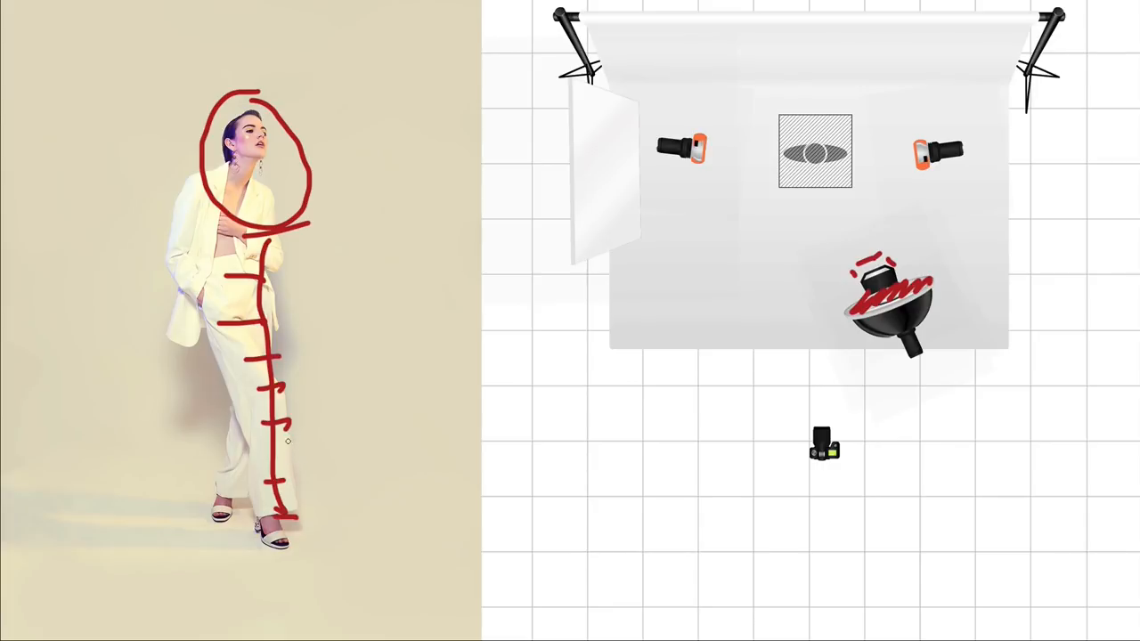
pyautogui.moveTo(609, 216)
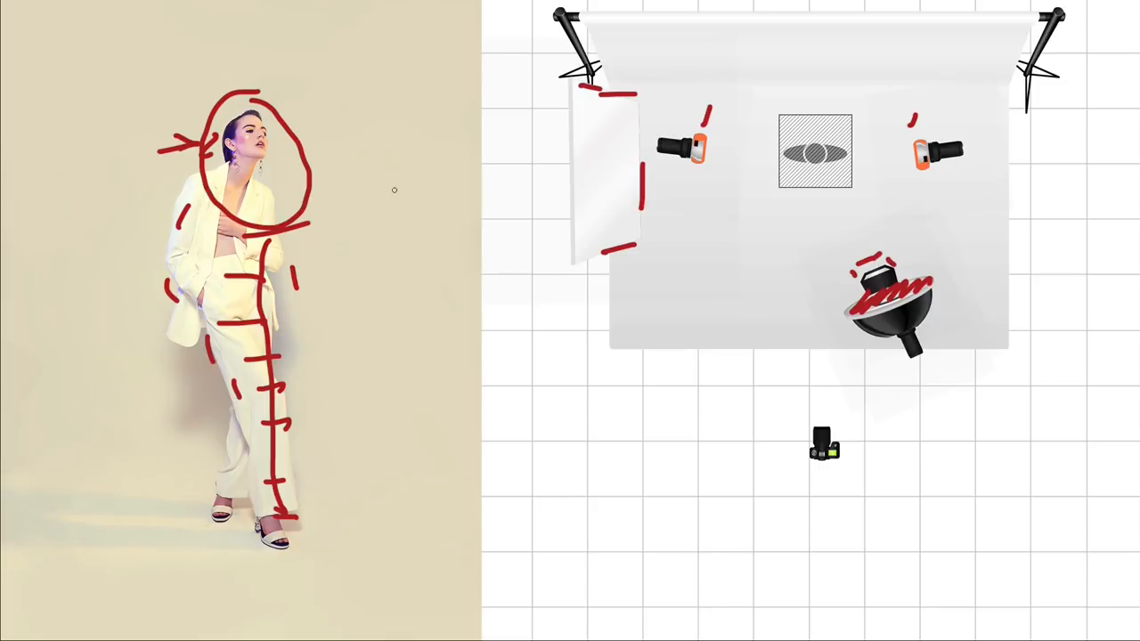
pyautogui.moveTo(681, 189); pyautogui.dragTo(859, 245)
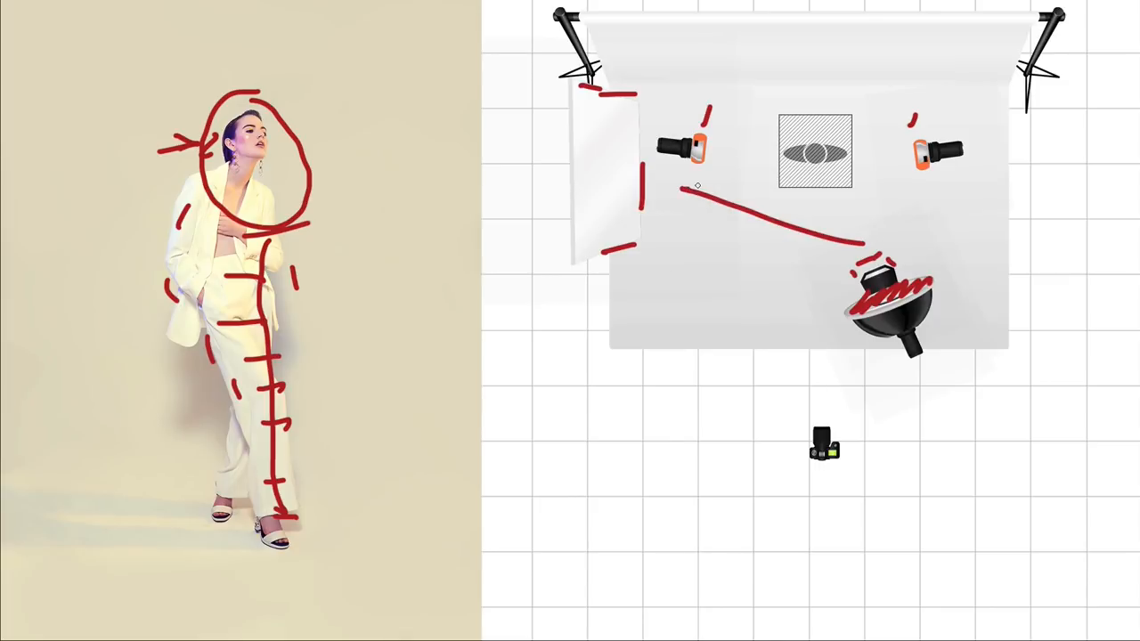